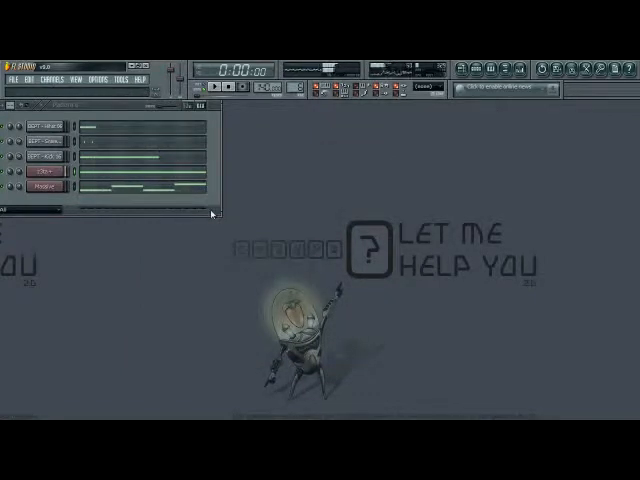
Open a Channel Rack instrument's Channel Settings window showing its piano keyboard.
click(47, 176)
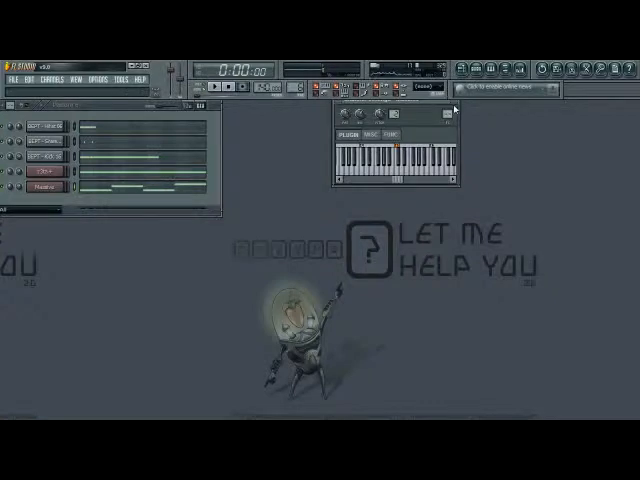
click(451, 111)
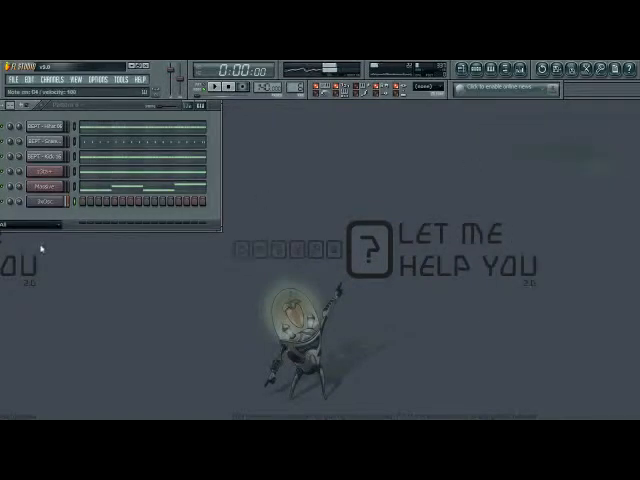
In the mixer, raise the 3xOsc track's Blood Overdrive PreBand to 0.85 and increase PreAmp.
click(46, 198)
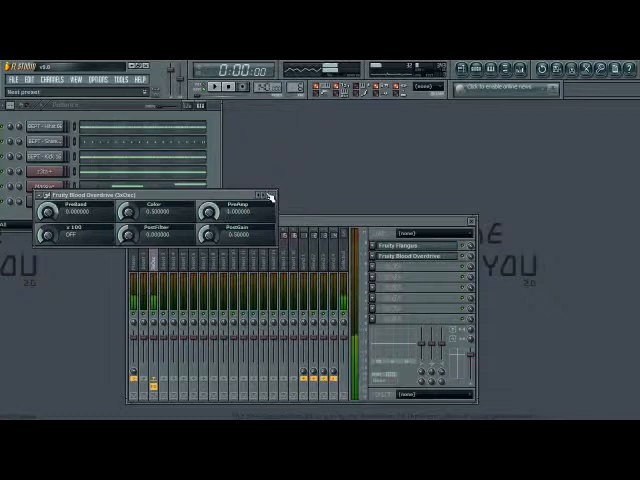
drag(215, 232, 212, 240)
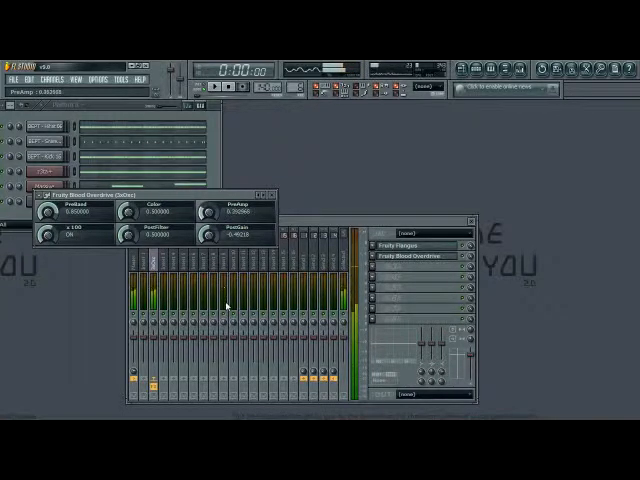
drag(231, 210, 235, 205)
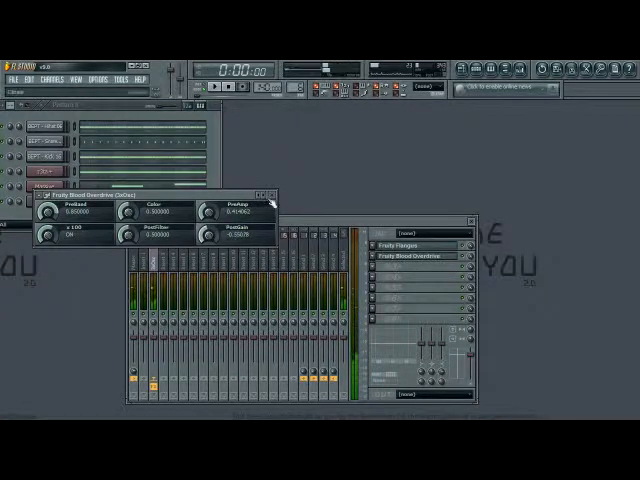
click(275, 190)
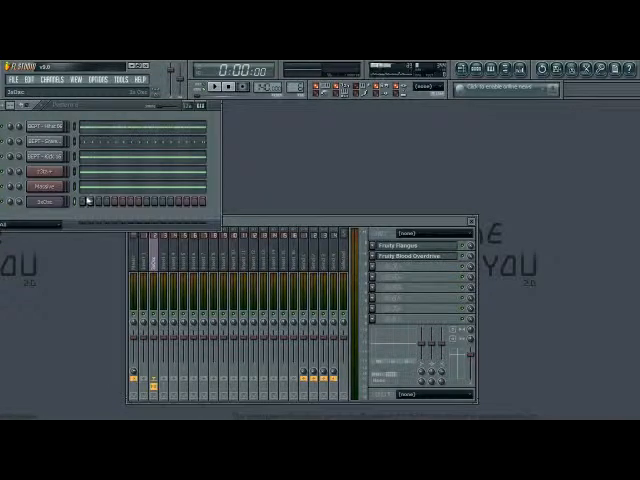
click(203, 88)
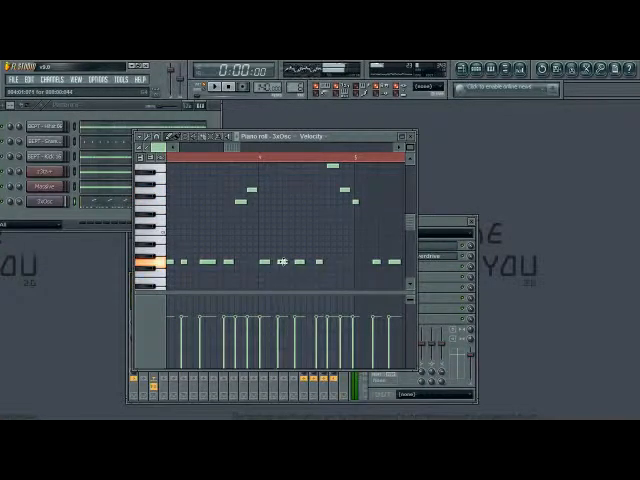
Work in the 3xOsc Piano Roll to quantize the recorded melody notes.
click(283, 260)
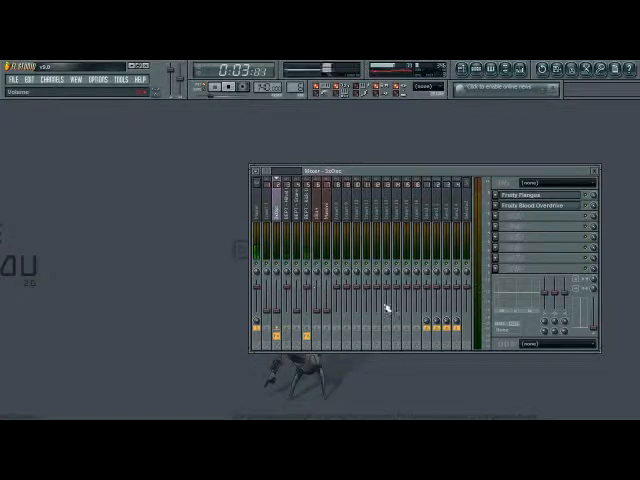
Open the timing properties of the long sustained note in Massive's piano roll.
click(280, 200)
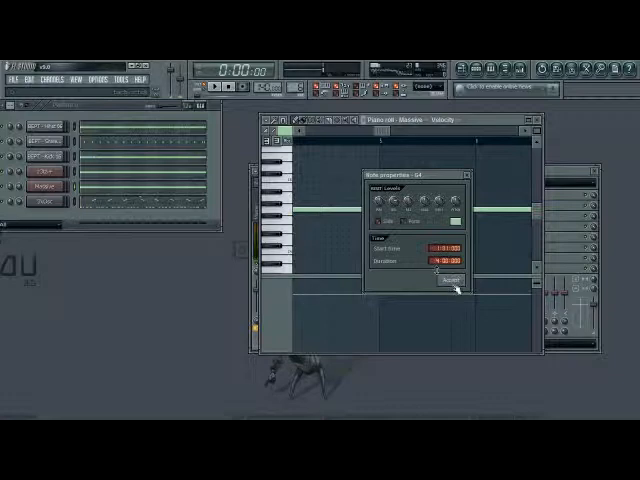
Accept the second Massive note's new duration and move it down one step.
click(448, 281)
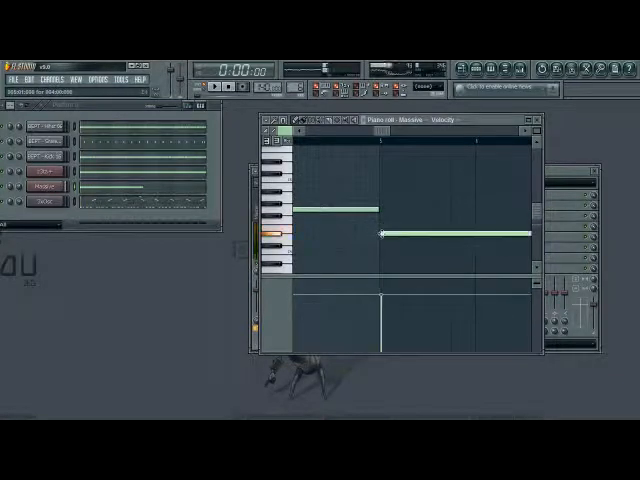
drag(450, 235, 450, 243)
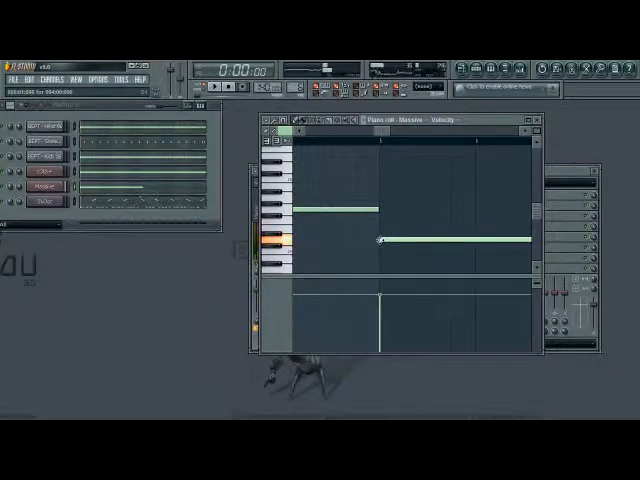